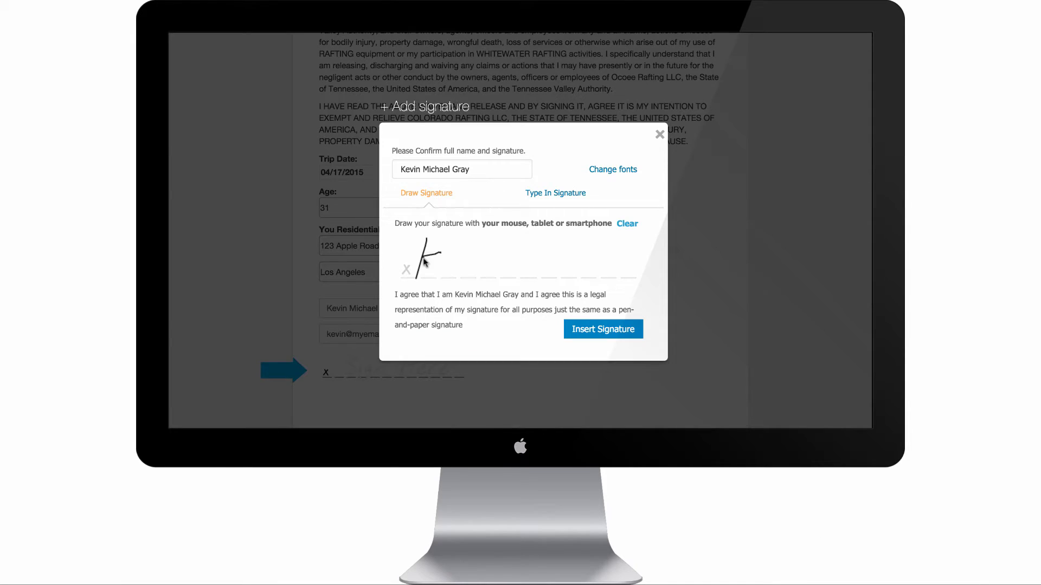
Go to the Gravity Forms & WP E-Signature getting-started page in the admin
{"action": "left_click", "coordinate": [603, 330]}
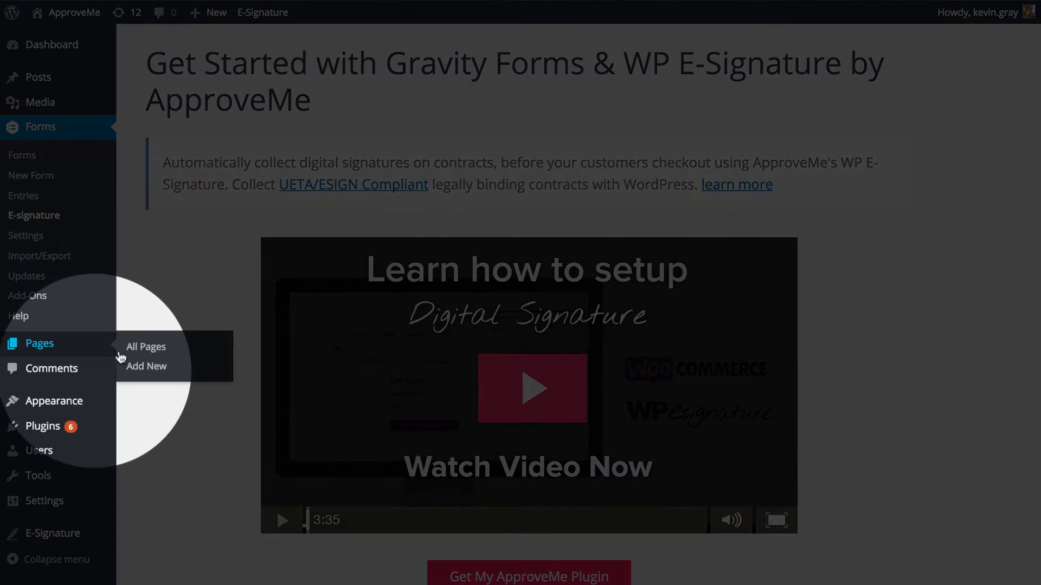
Publish a new blank page titled 'Terms of Service' and reach the E-Signature toolbar menu
{"action": "left_click", "coordinate": [145, 365]}
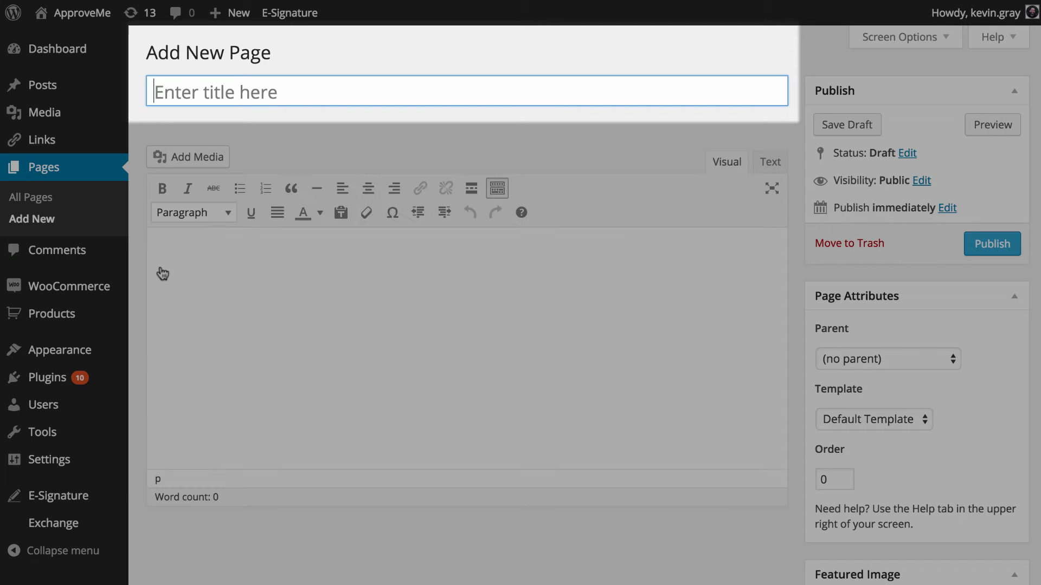
{"action": "type", "text": "Terms of Ser"}
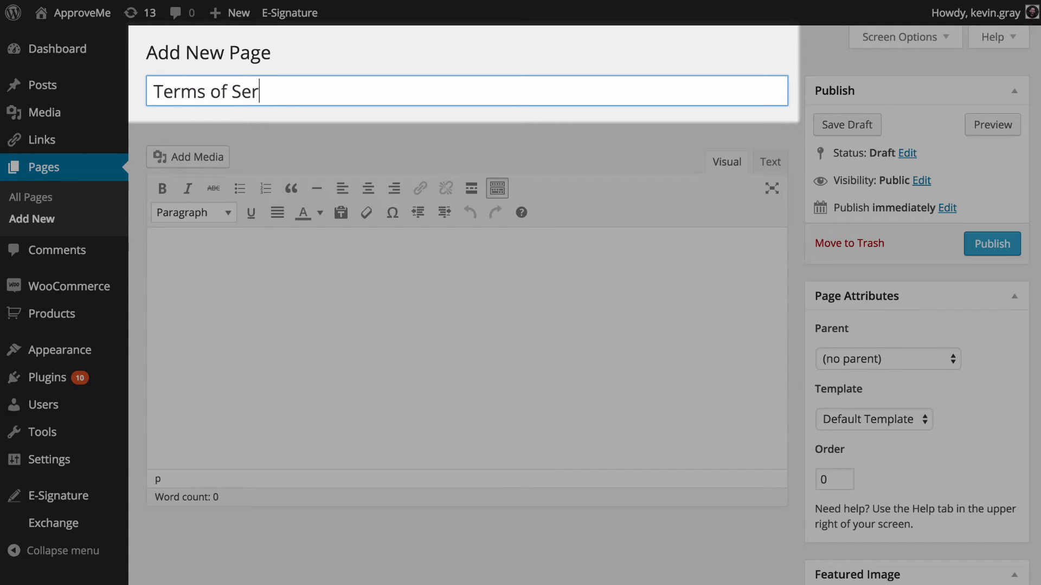
{"action": "type", "text": "vice"}
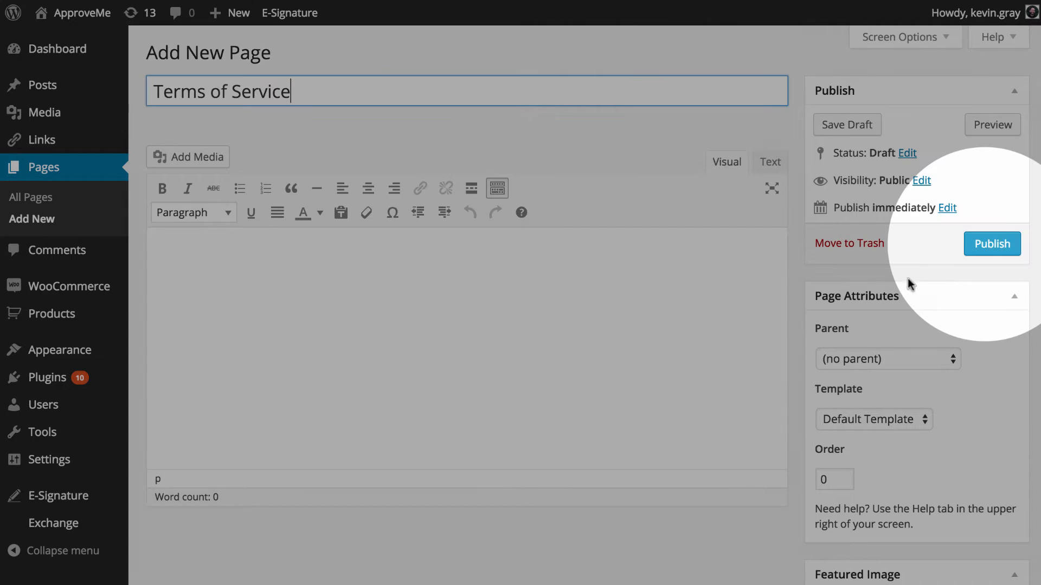
{"action": "left_click", "coordinate": [992, 244]}
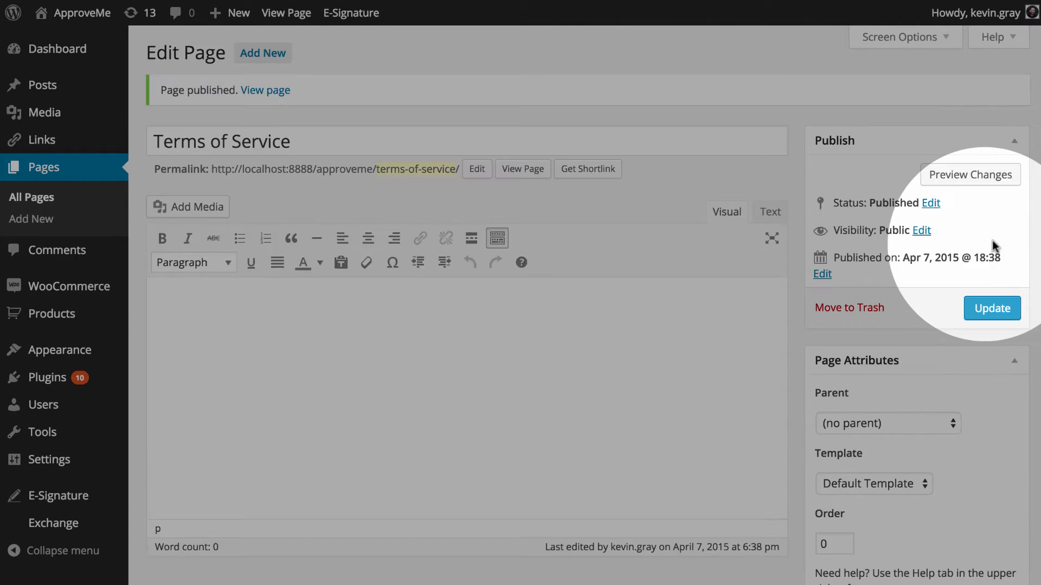
{"action": "left_click", "coordinate": [350, 13]}
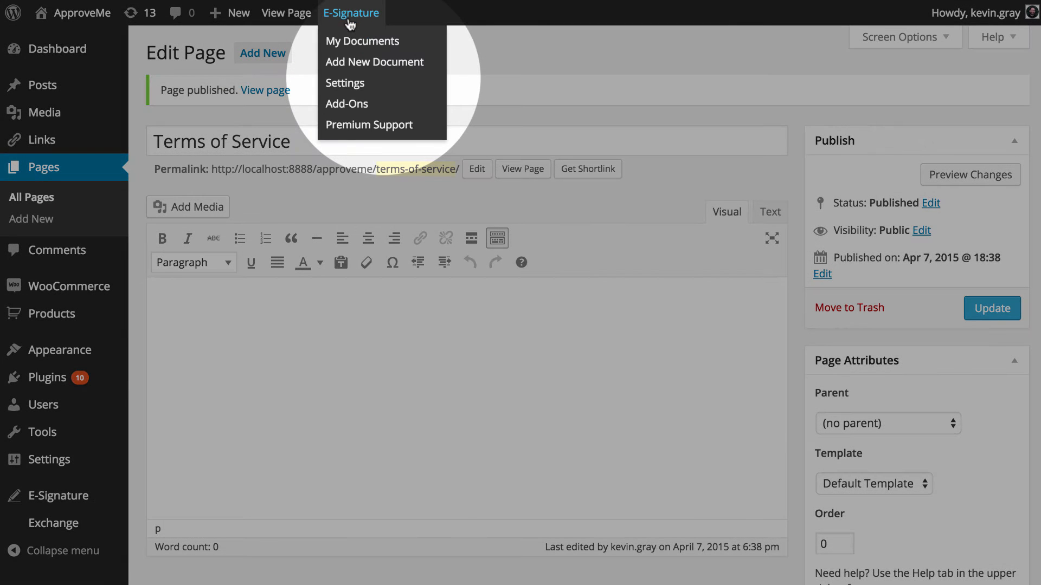
{"action": "mouse_move", "coordinate": [374, 62]}
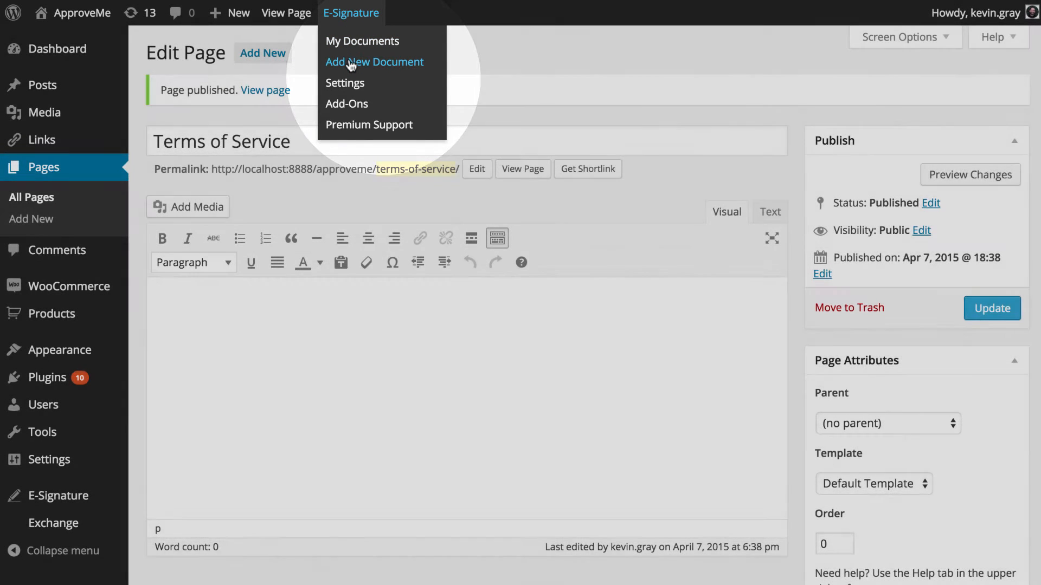
Create a single-signer stand-alone document named 'Web Design Proposal' with the contract terms pasted in
{"action": "left_click", "coordinate": [374, 61]}
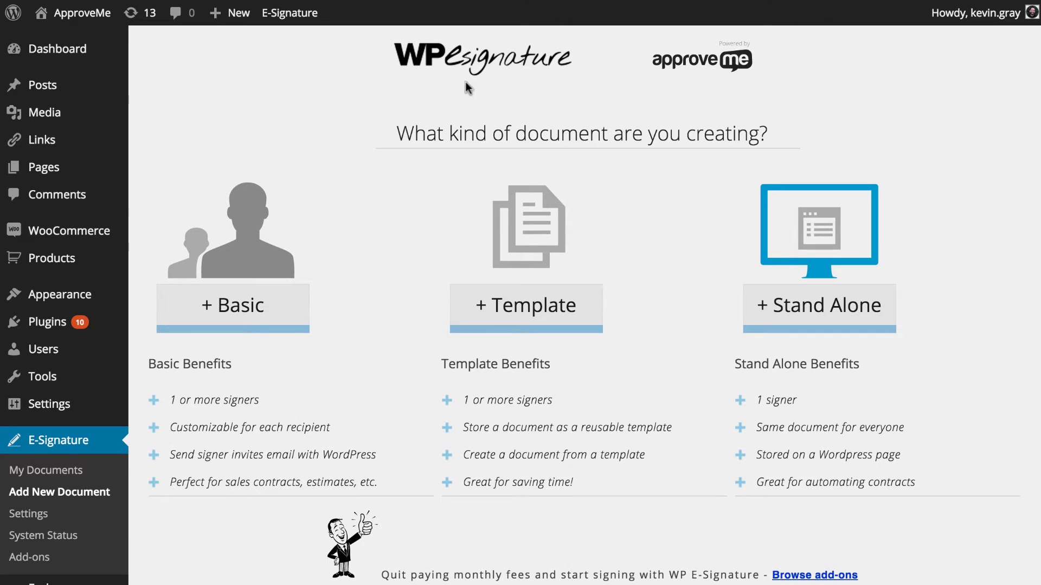
{"action": "mouse_move", "coordinate": [820, 234]}
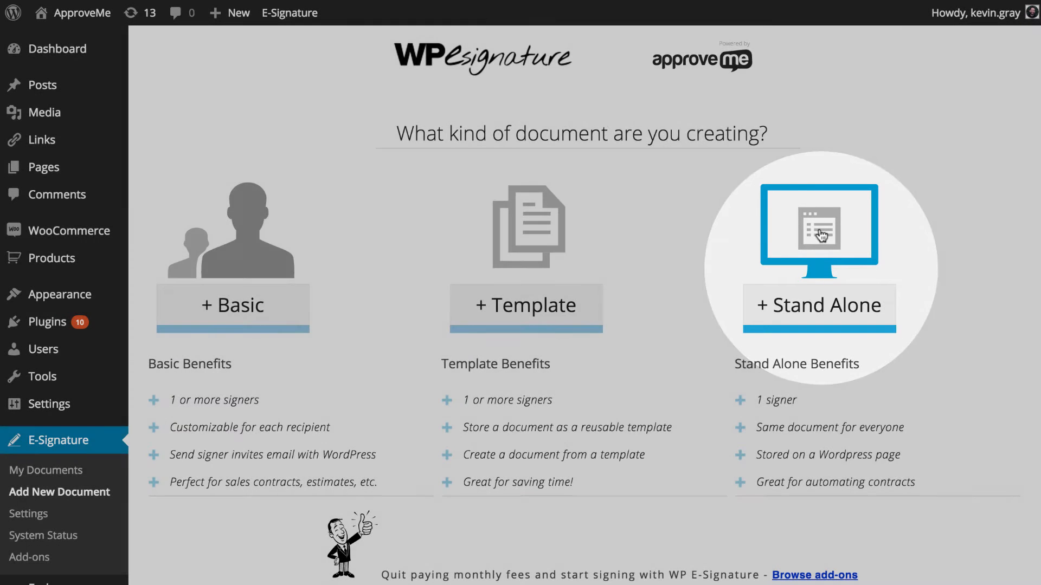
{"action": "left_click", "coordinate": [819, 306]}
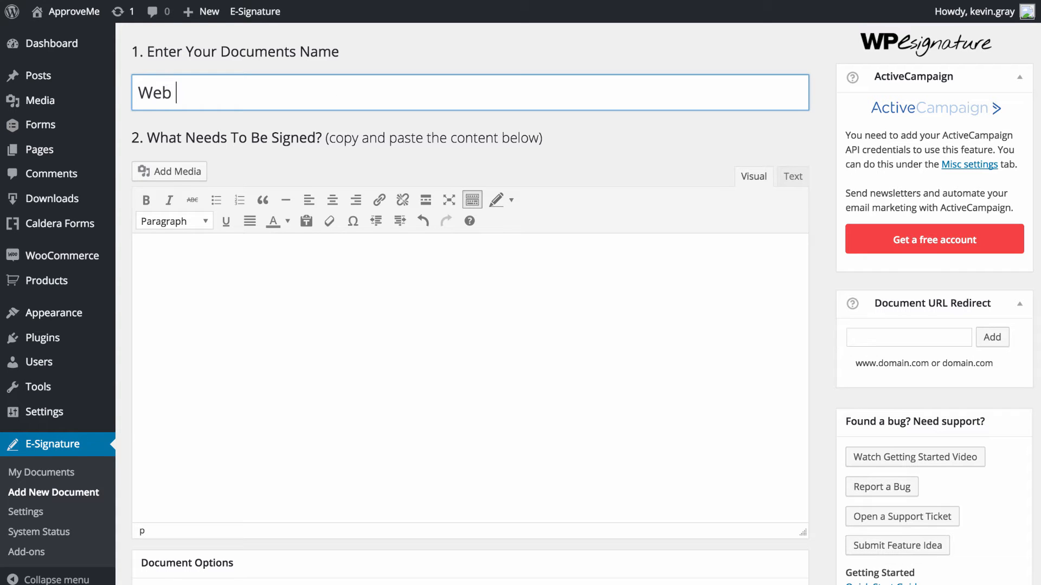
{"action": "type", "text": "Design Proposal"}
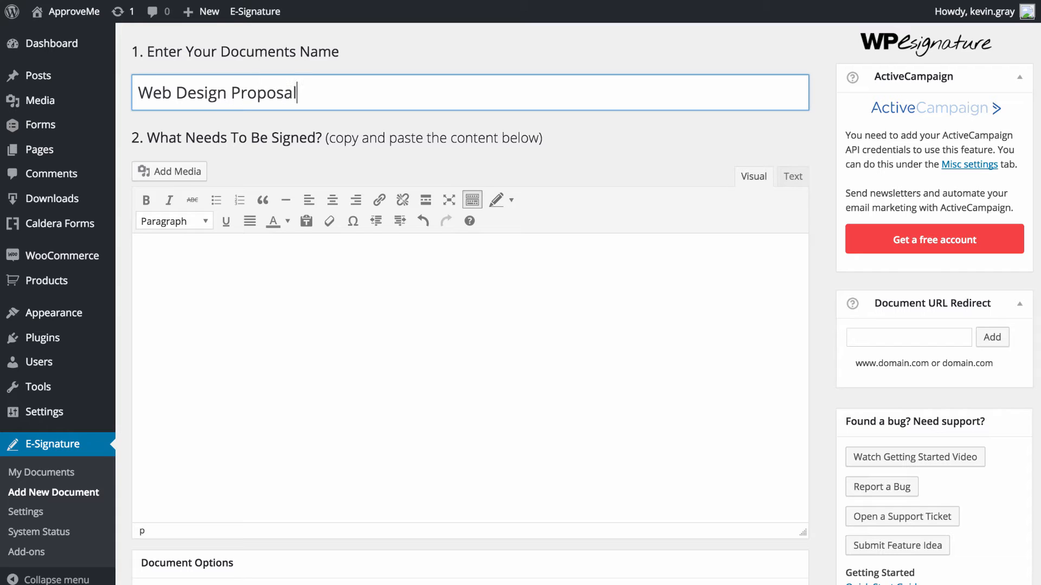
{"action": "left_click", "coordinate": [145, 253]}
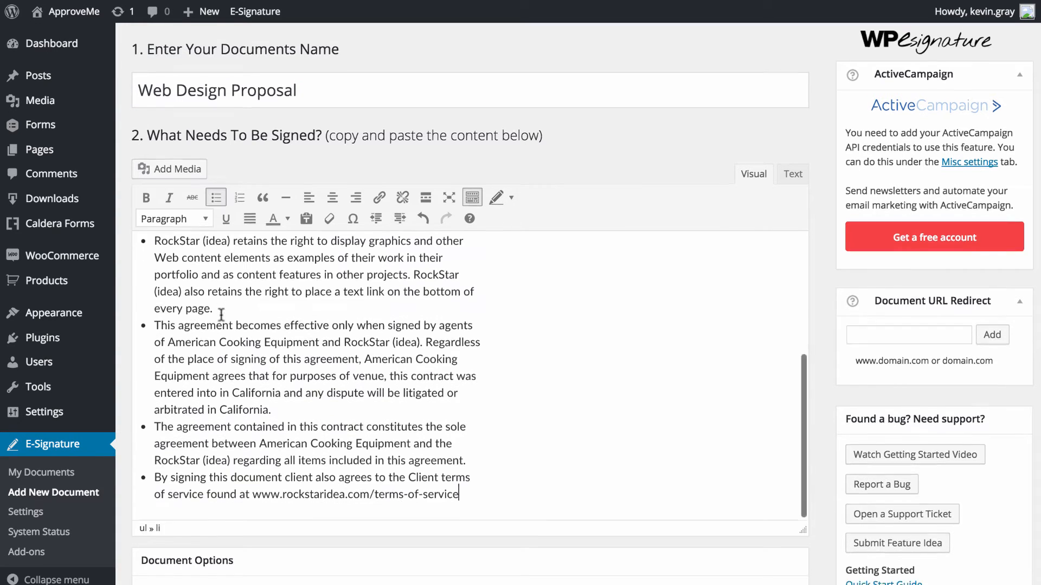
{"action": "scroll", "scroll_direction": "down", "scroll_amount": 3}
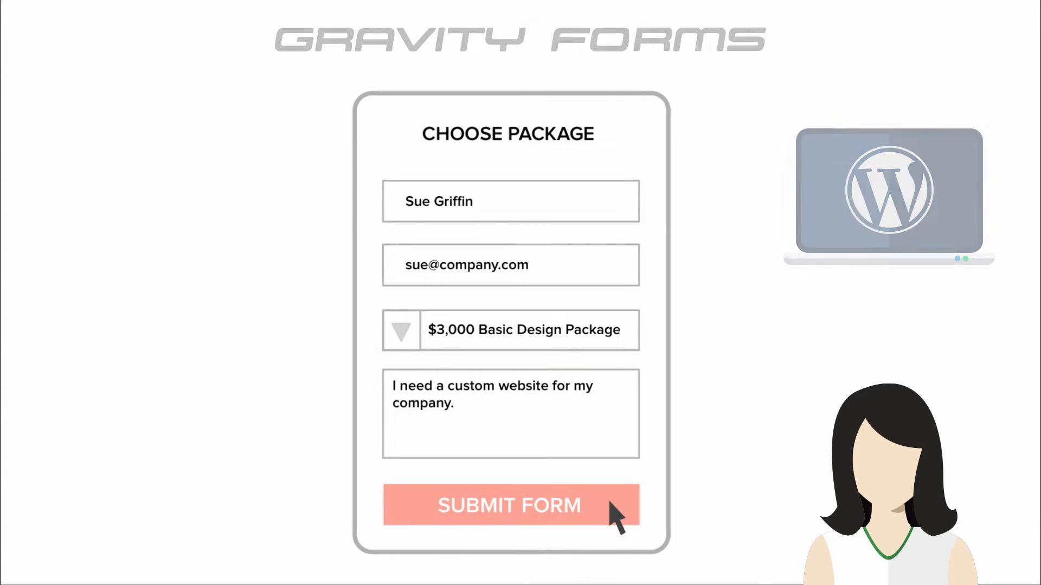
{"action": "left_click", "coordinate": [508, 505]}
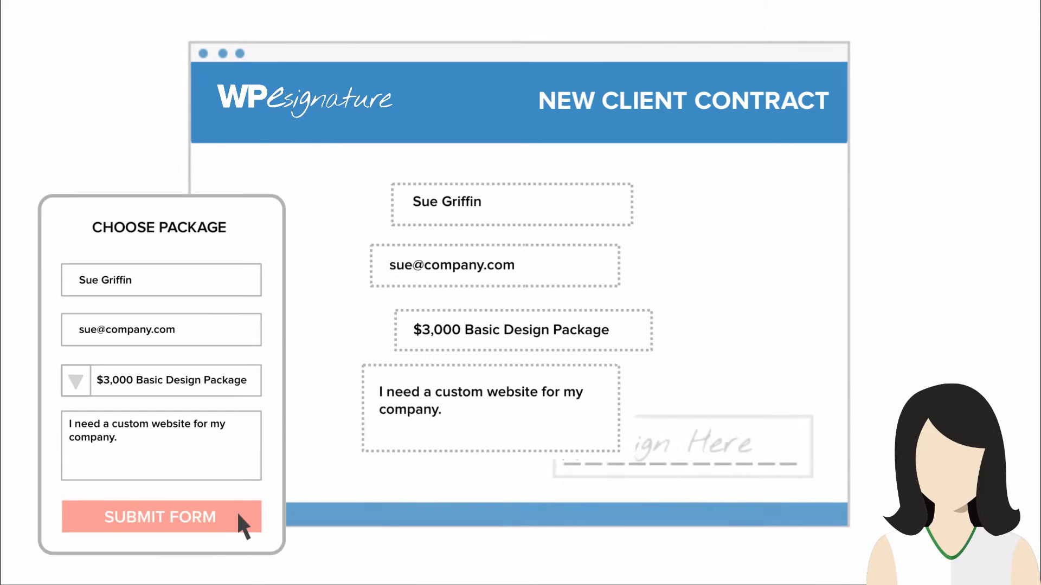
{"action": "left_click", "coordinate": [161, 518]}
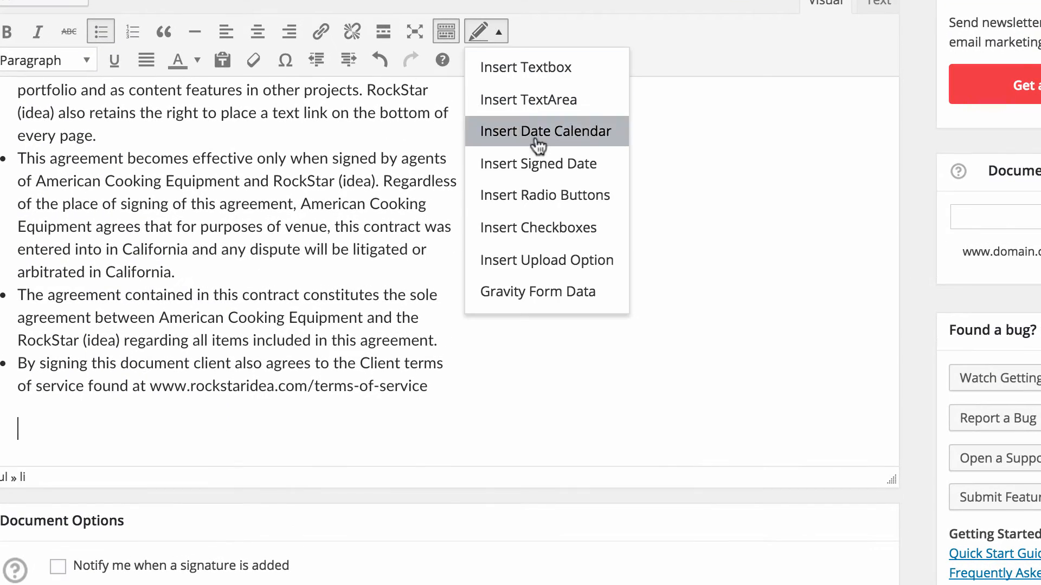
Choose the Web Project Request Form as the Gravity Form data source for the document
{"action": "left_click", "coordinate": [536, 291]}
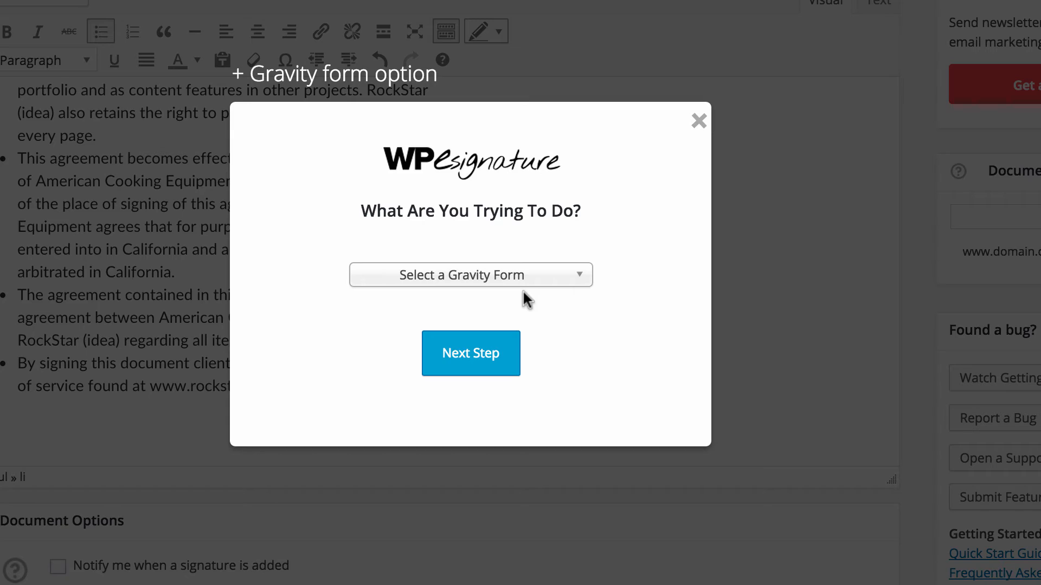
{"action": "left_click", "coordinate": [470, 274]}
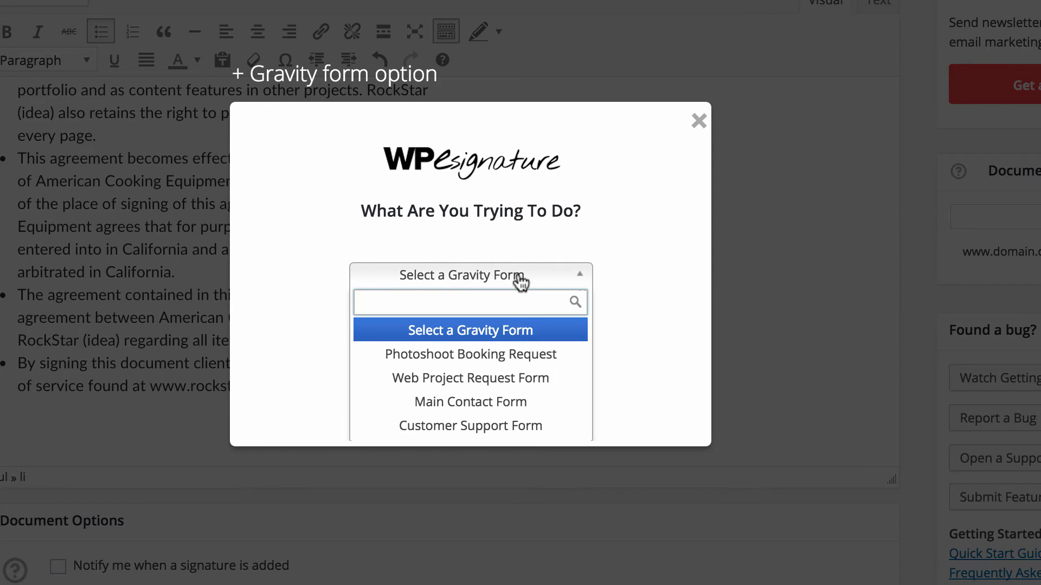
{"action": "left_click", "coordinate": [470, 377]}
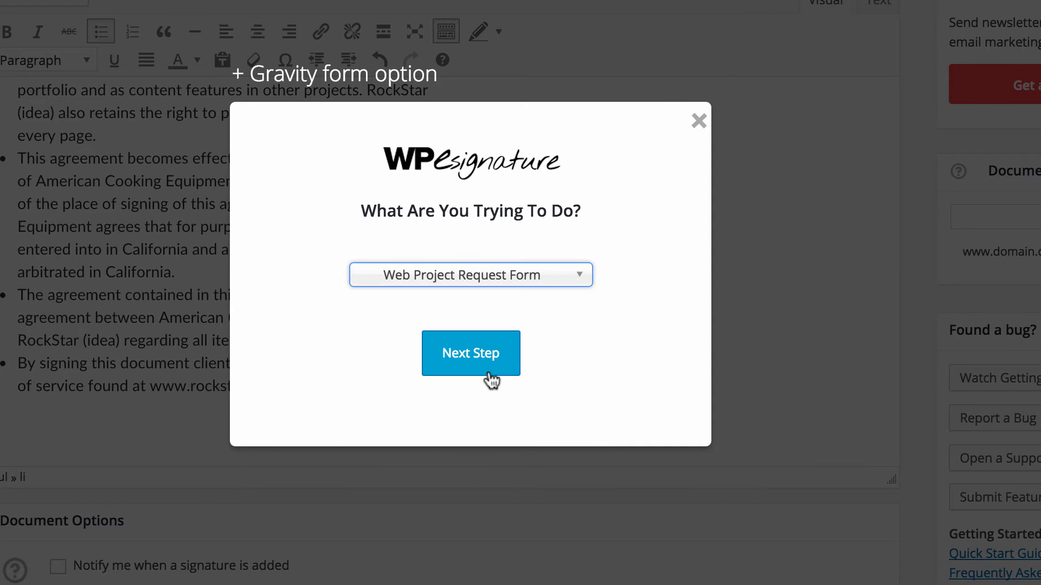
{"action": "left_click", "coordinate": [469, 354]}
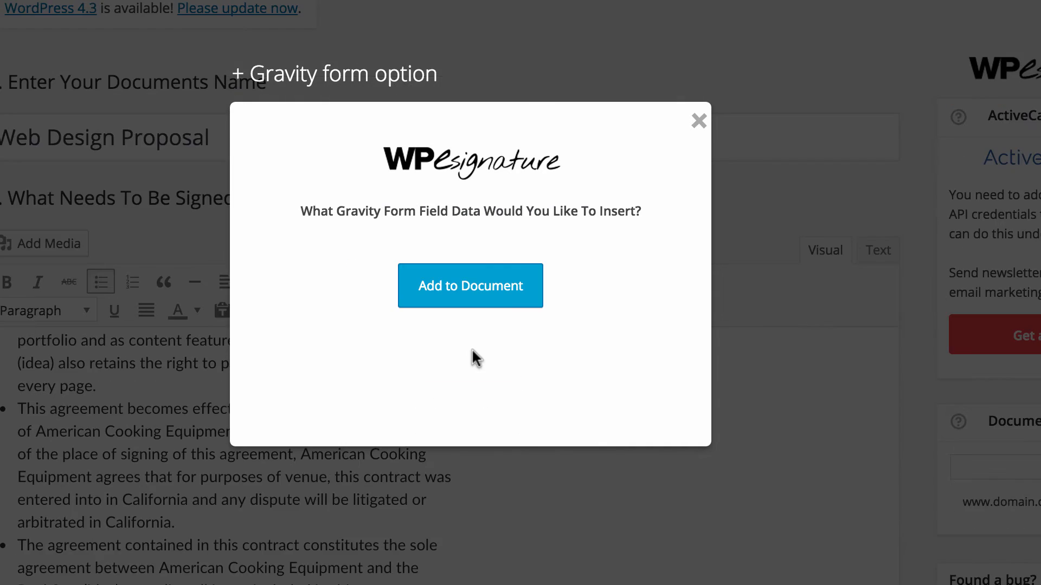
Insert the chosen form field (e.g. Full Name) shortcode into the document body
{"action": "left_click", "coordinate": [469, 254]}
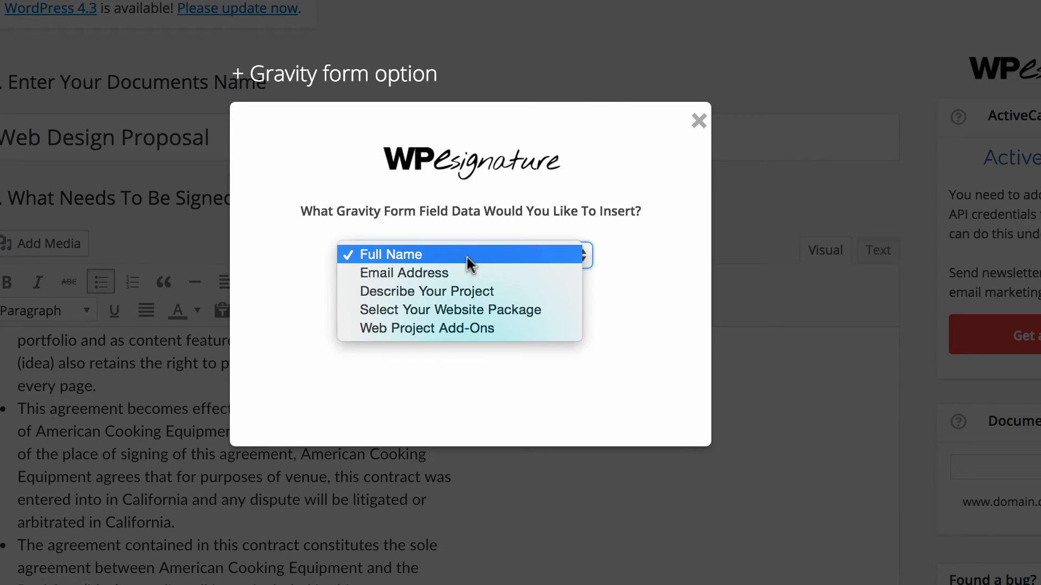
{"action": "left_click", "coordinate": [394, 254]}
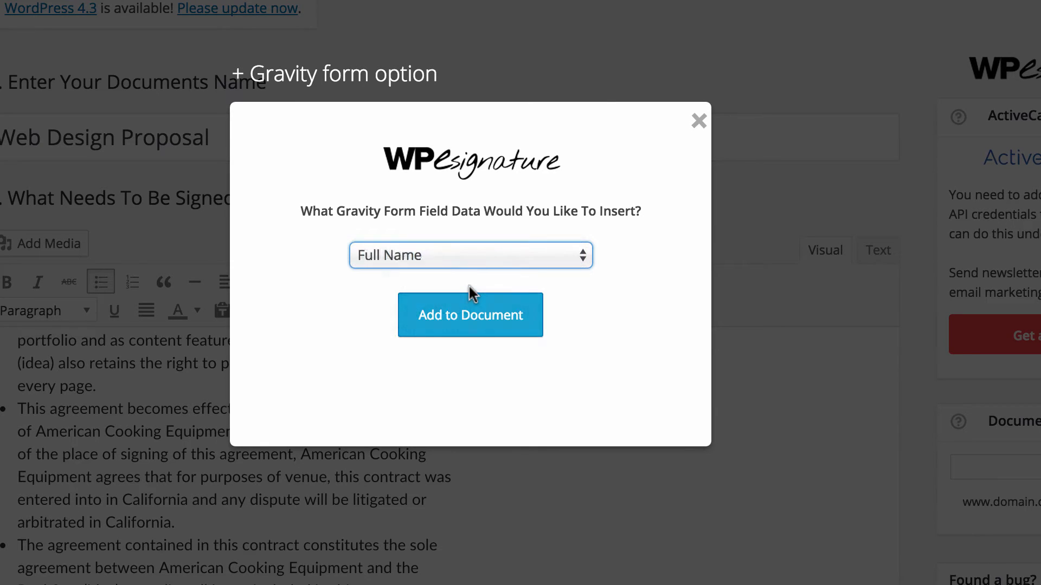
{"action": "left_click", "coordinate": [469, 314]}
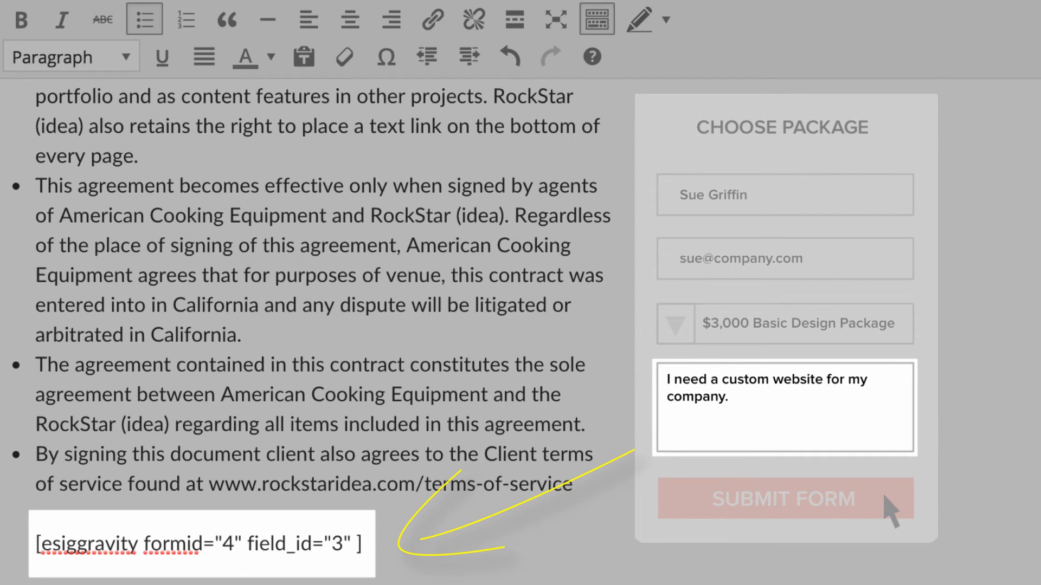
{"action": "left_click", "coordinate": [37, 544]}
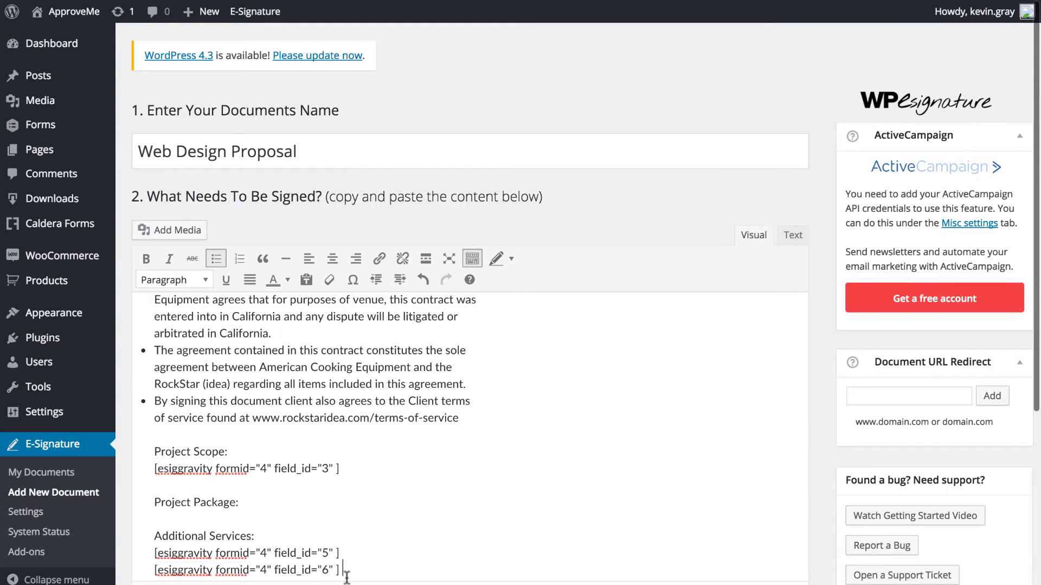
Move the field 6 shortcode under Project Package, add my signature, and display on the Web Design Proposal page
{"action": "triple_click", "coordinate": [246, 569]}
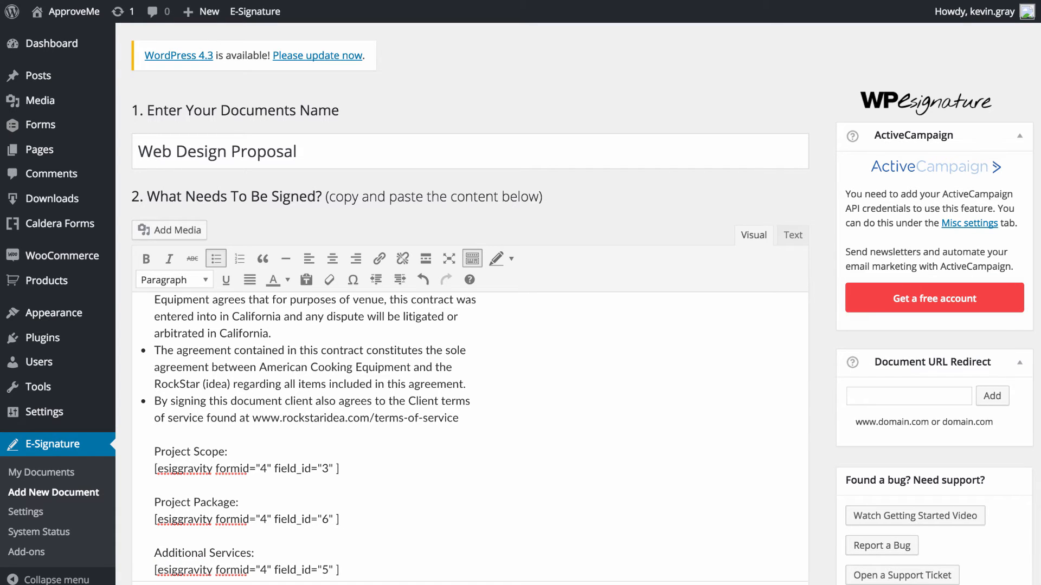
{"action": "scroll", "scroll_direction": "down", "scroll_amount": 3}
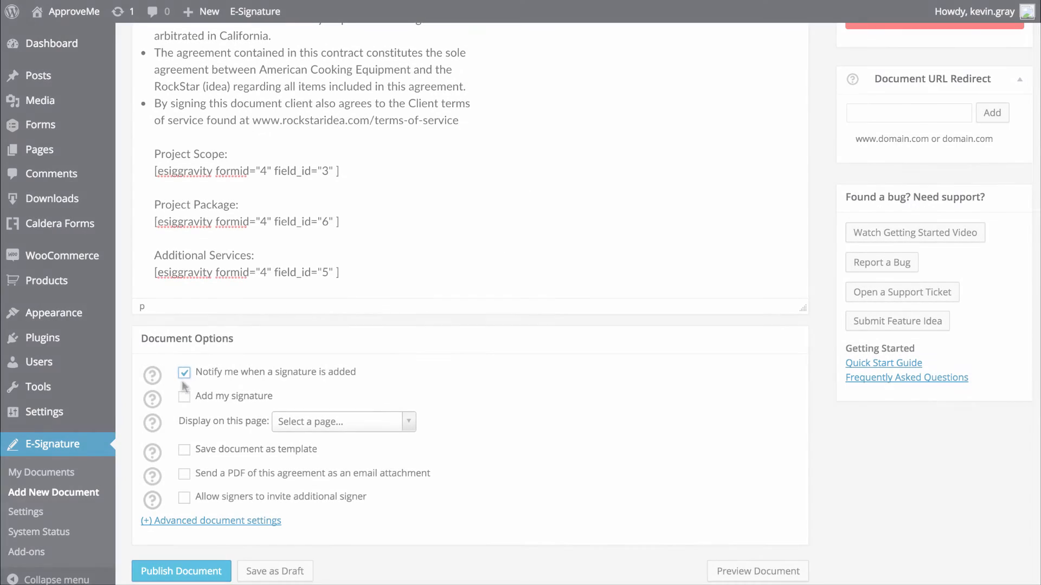
{"action": "left_click", "coordinate": [184, 395]}
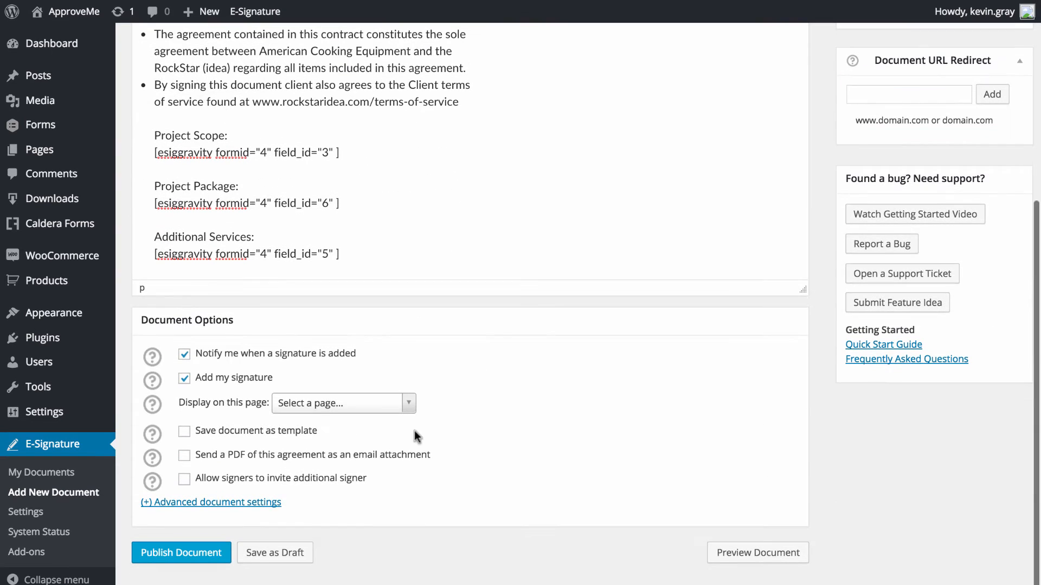
{"action": "left_click", "coordinate": [342, 403]}
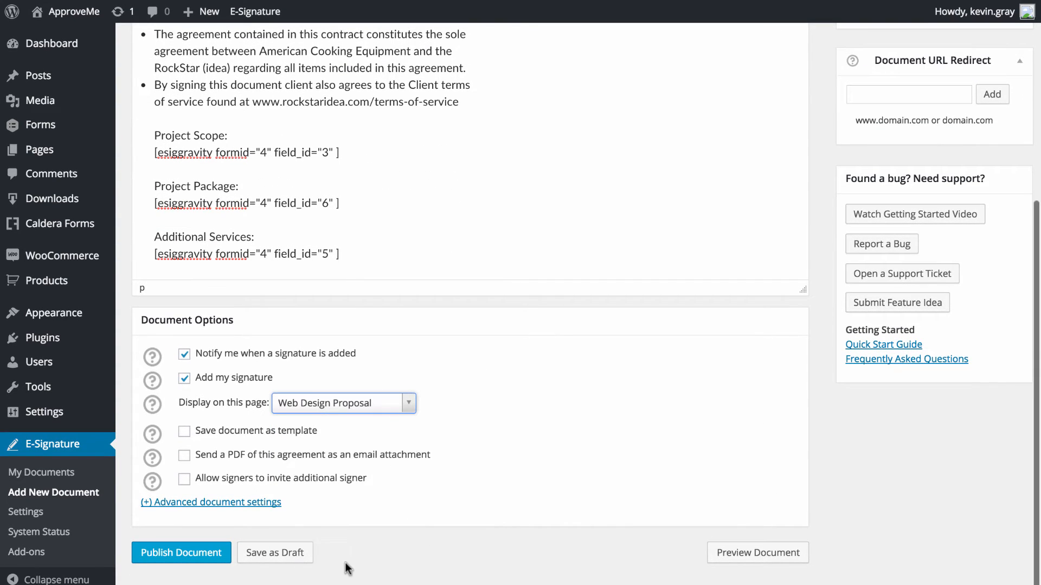
Enable sending a PDF attachment and publish the document
{"action": "left_click", "coordinate": [181, 552]}
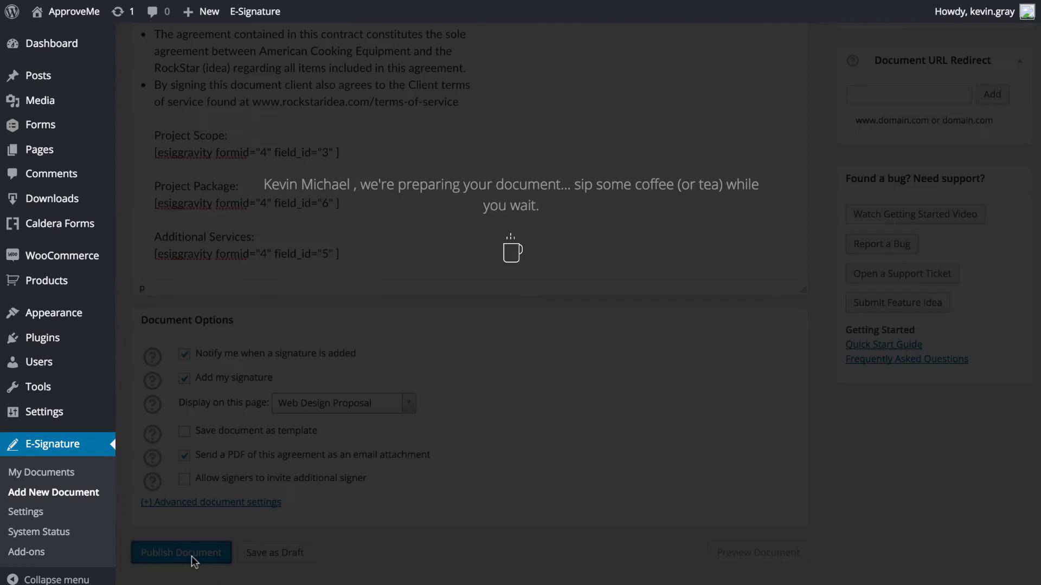
{"action": "left_click", "coordinate": [181, 552]}
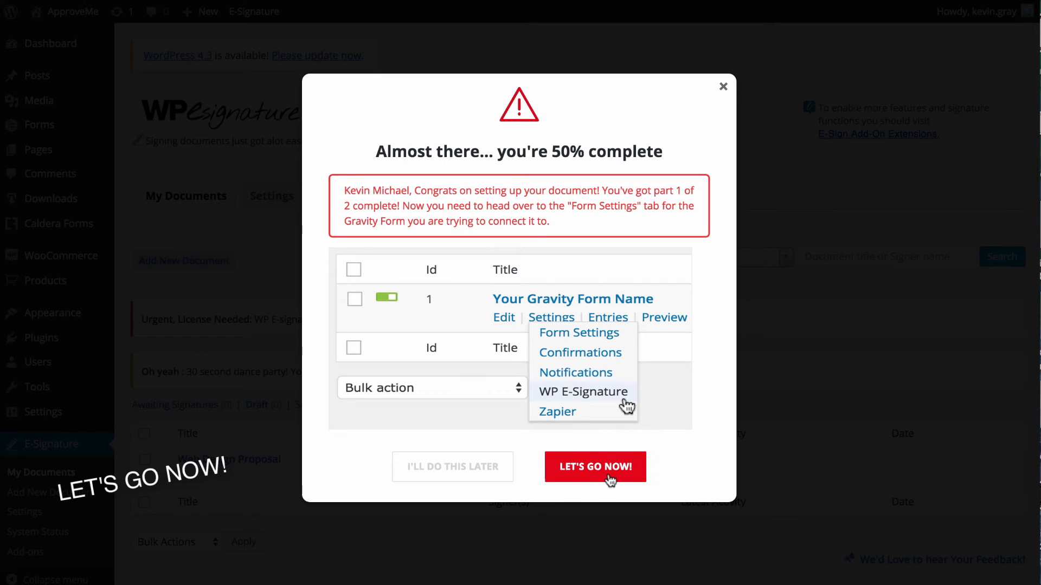
Add a new WP E-Signature workflow to the Web Project Request Form and choose its signing logic
{"action": "left_click", "coordinate": [594, 466]}
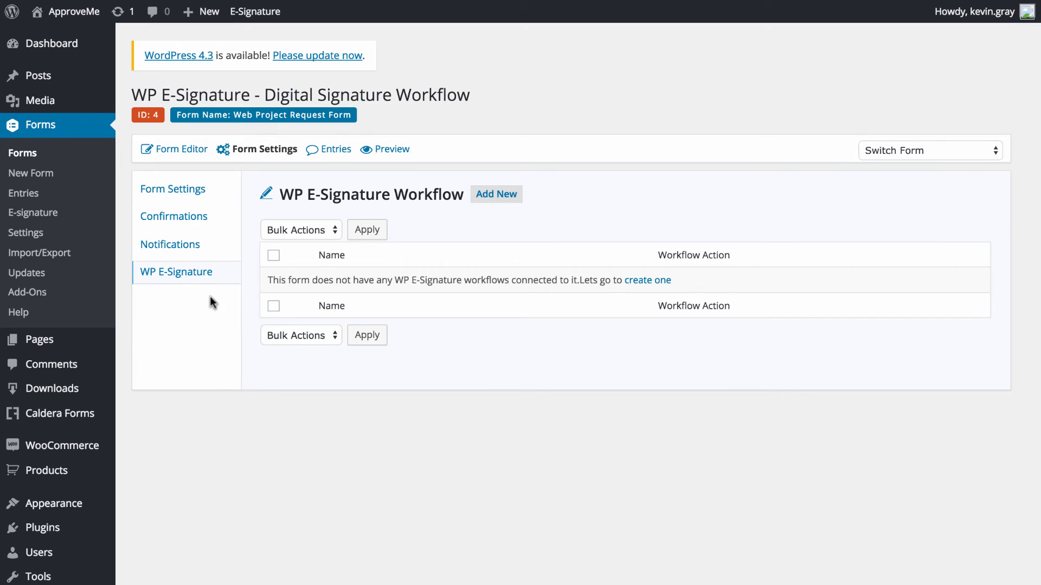
{"action": "mouse_move", "coordinate": [388, 283]}
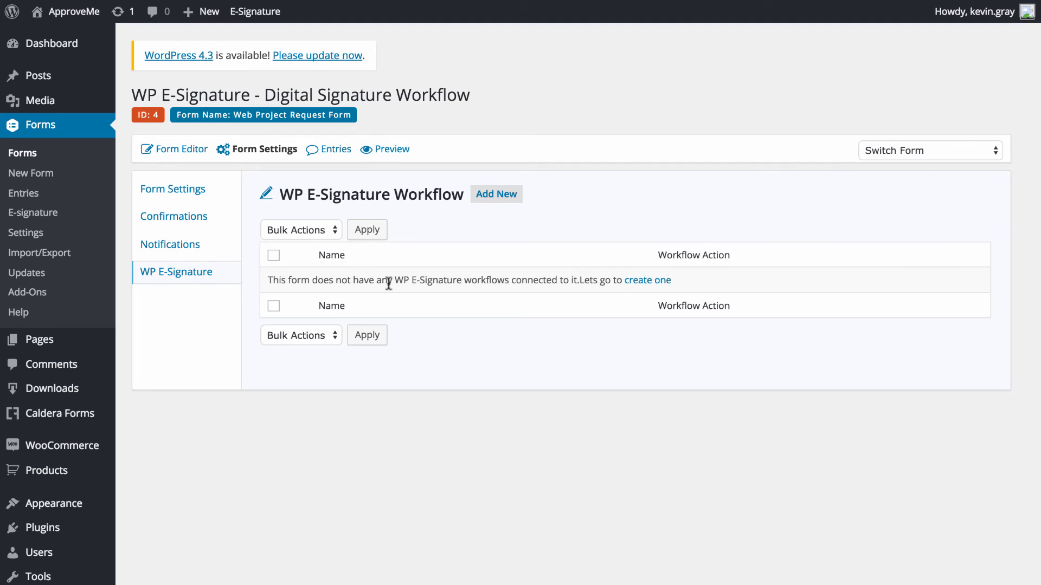
{"action": "mouse_move", "coordinate": [495, 194]}
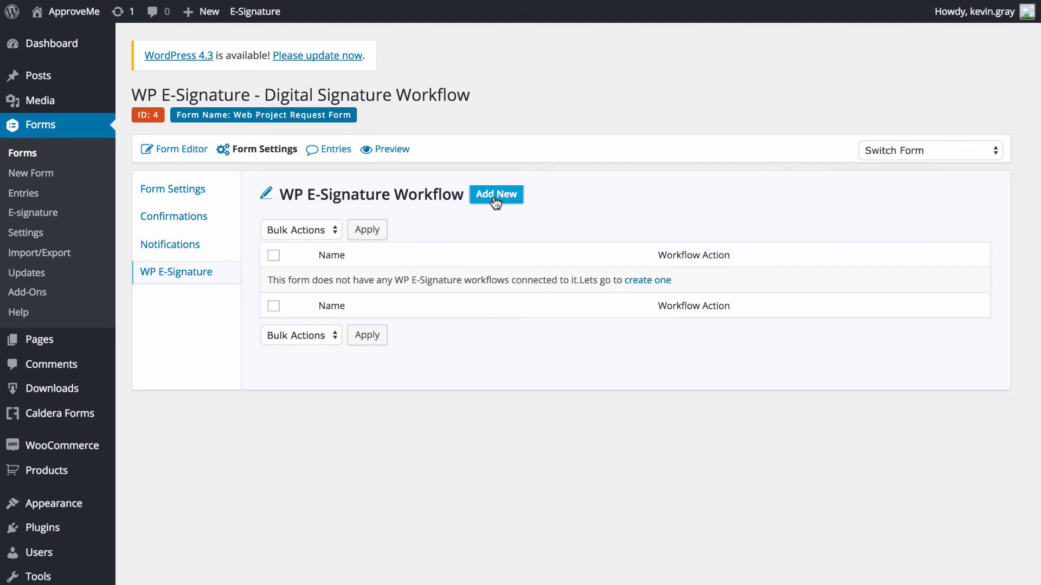
{"action": "left_click", "coordinate": [495, 194]}
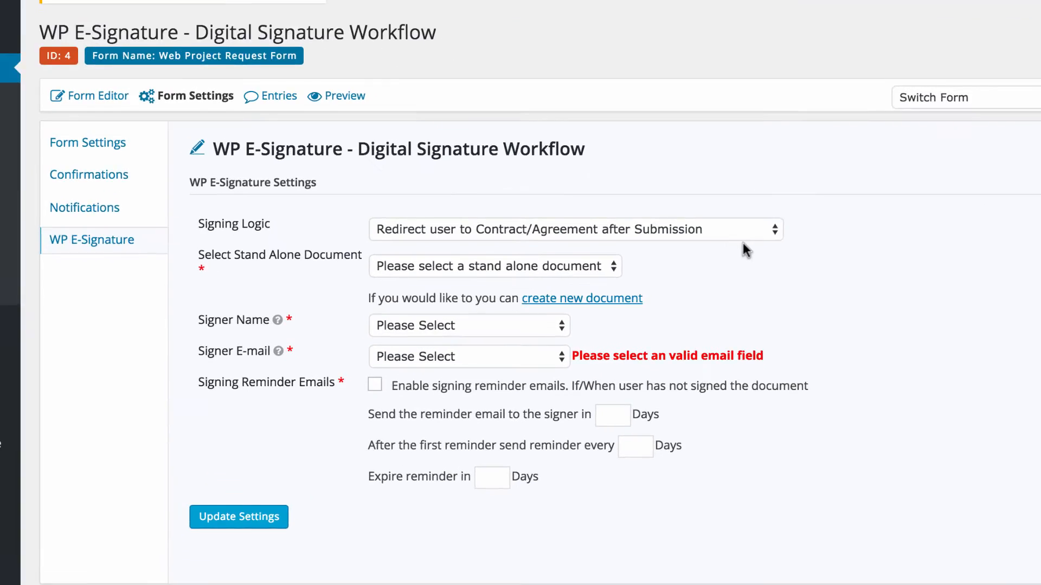
{"action": "left_click", "coordinate": [575, 229]}
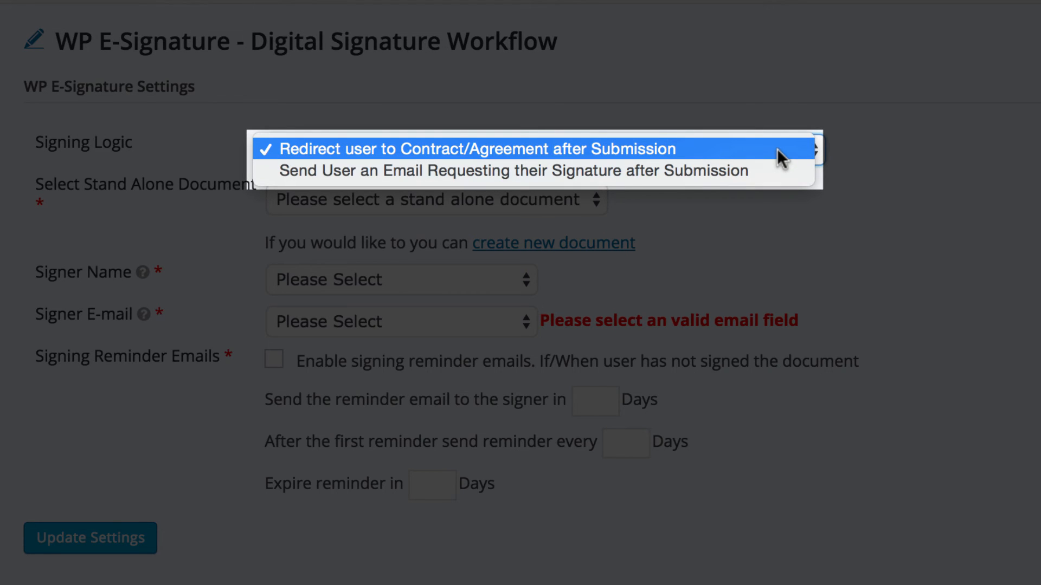
{"action": "mouse_move", "coordinate": [511, 170]}
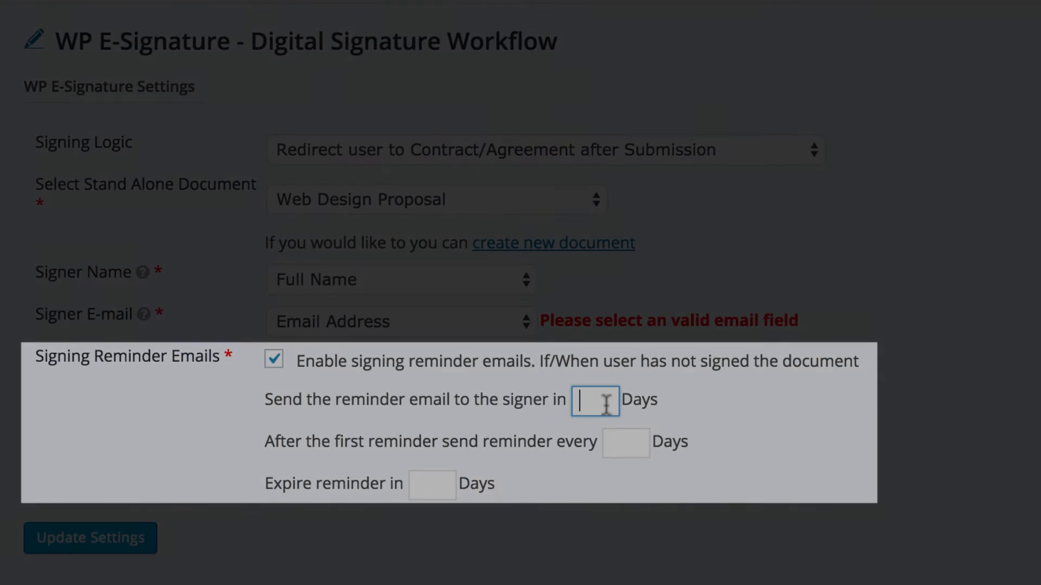
Enable signing reminders after 4 days, repeating every 3 days, expiring at 21
{"action": "type", "text": "4"}
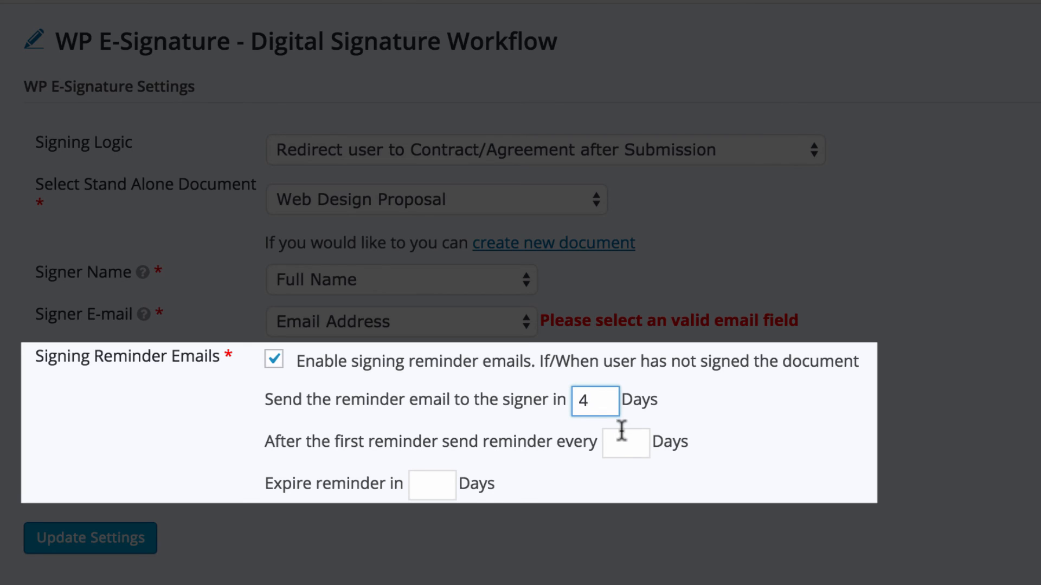
{"action": "type", "text": "3"}
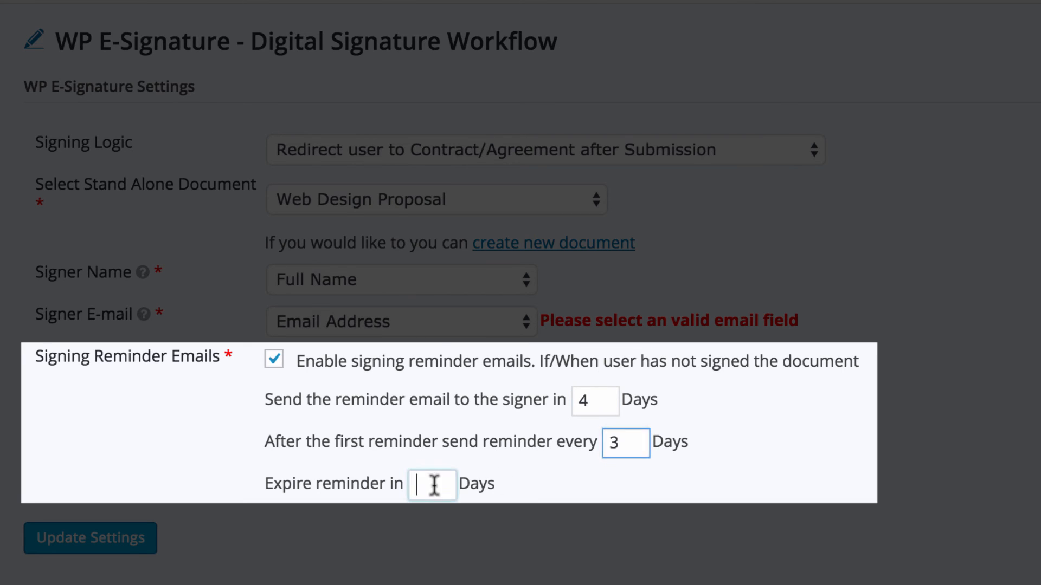
{"action": "type", "text": "21"}
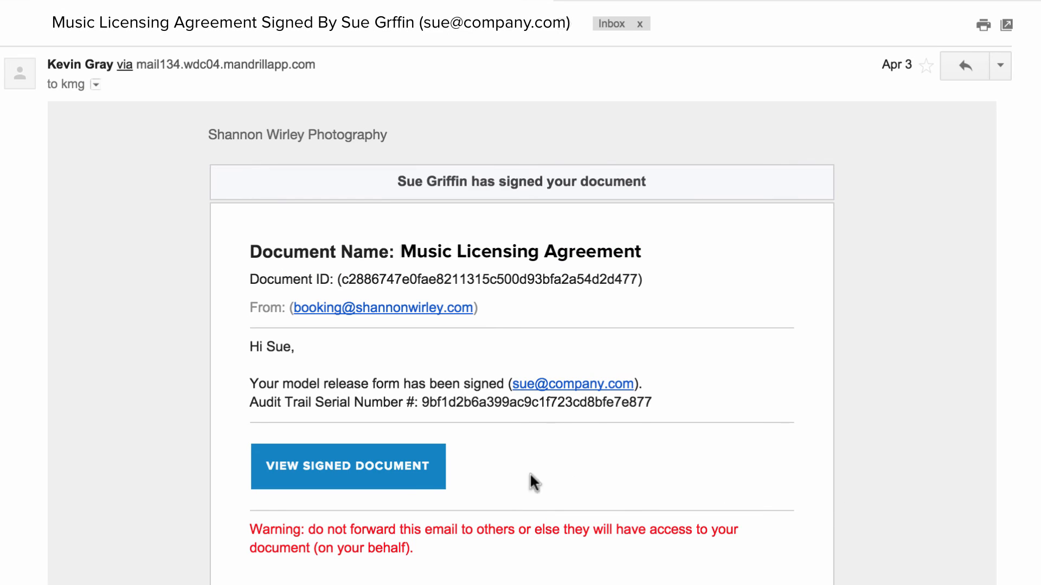
View the signed document from the notification email and save it as a PDF
{"action": "left_click", "coordinate": [348, 466]}
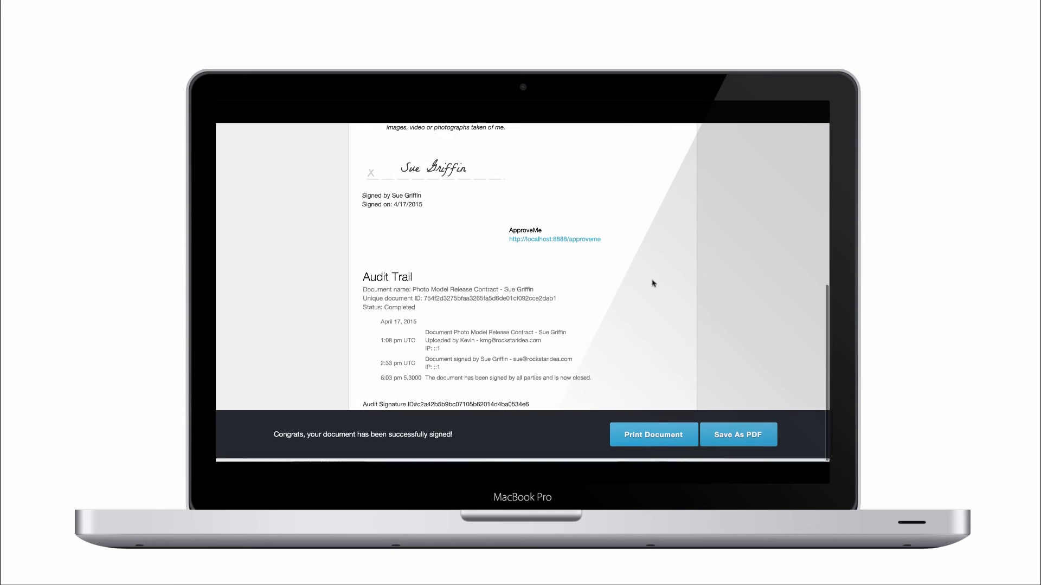
{"action": "left_click", "coordinate": [738, 436]}
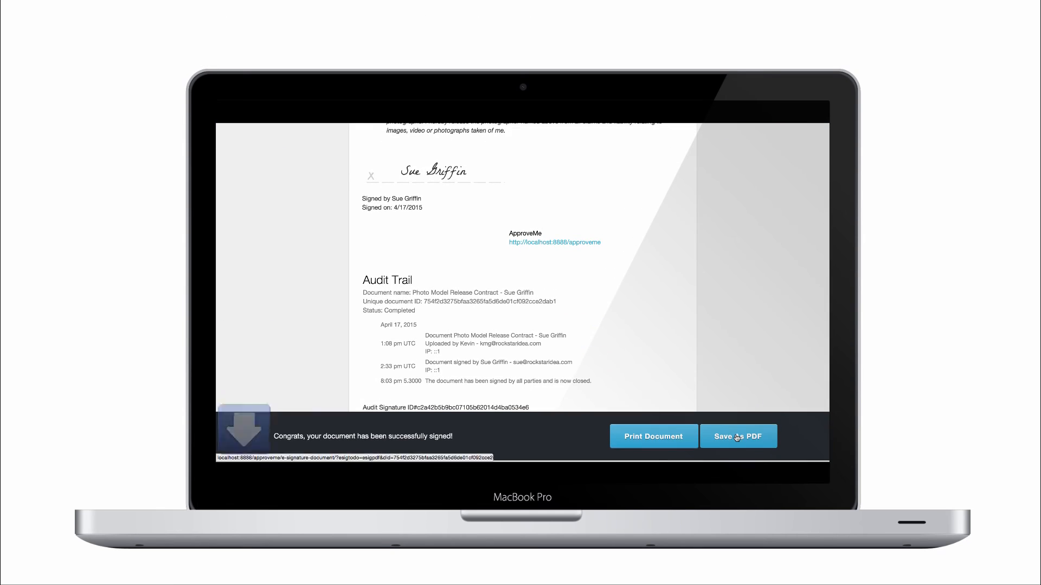
{"action": "left_click", "coordinate": [738, 435]}
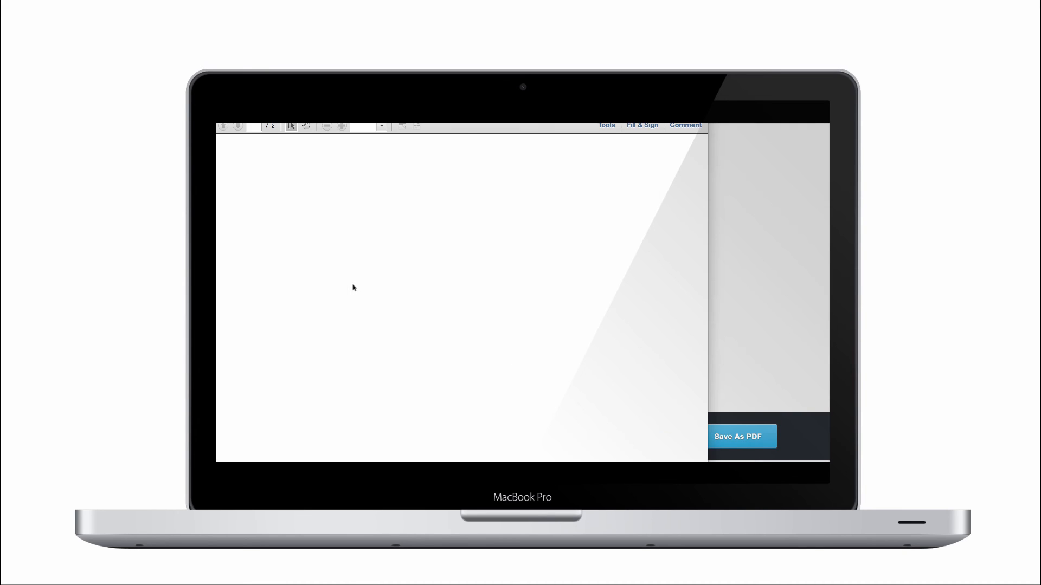